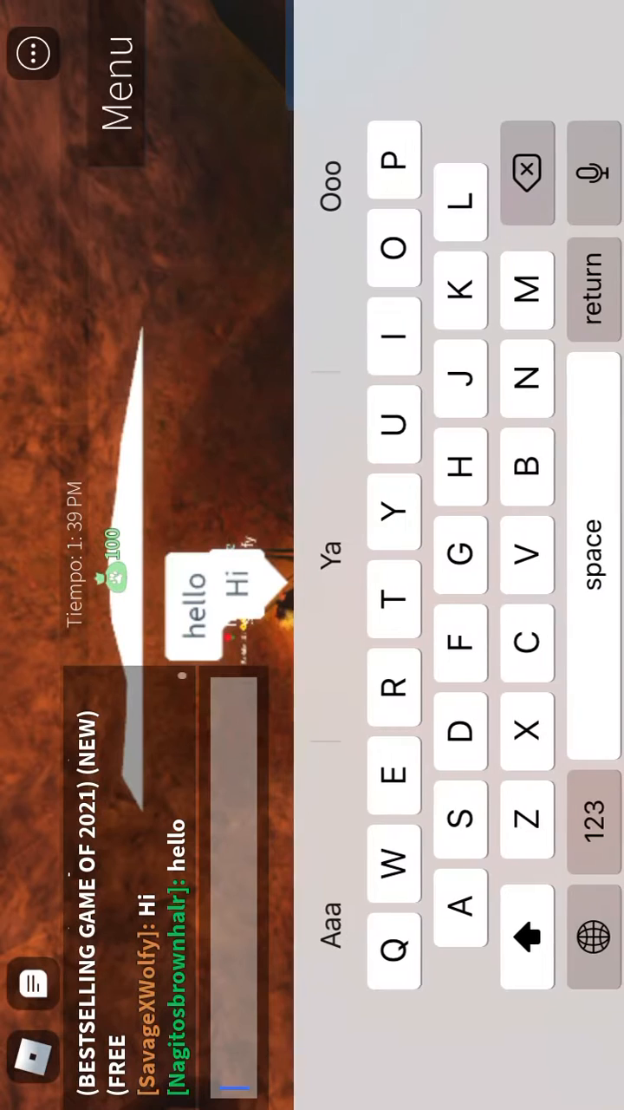
Draft the chat message 'Giselle's world' by adding 'world' in the chat box, unsent
left_click(408, 772)
type("Giselle's")
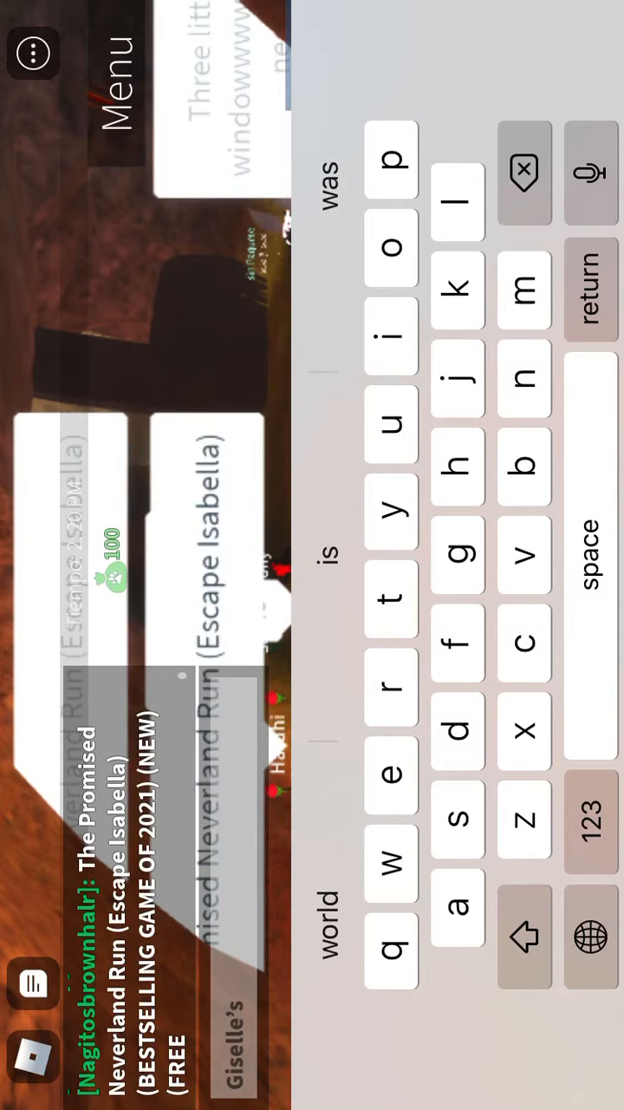
type("world")
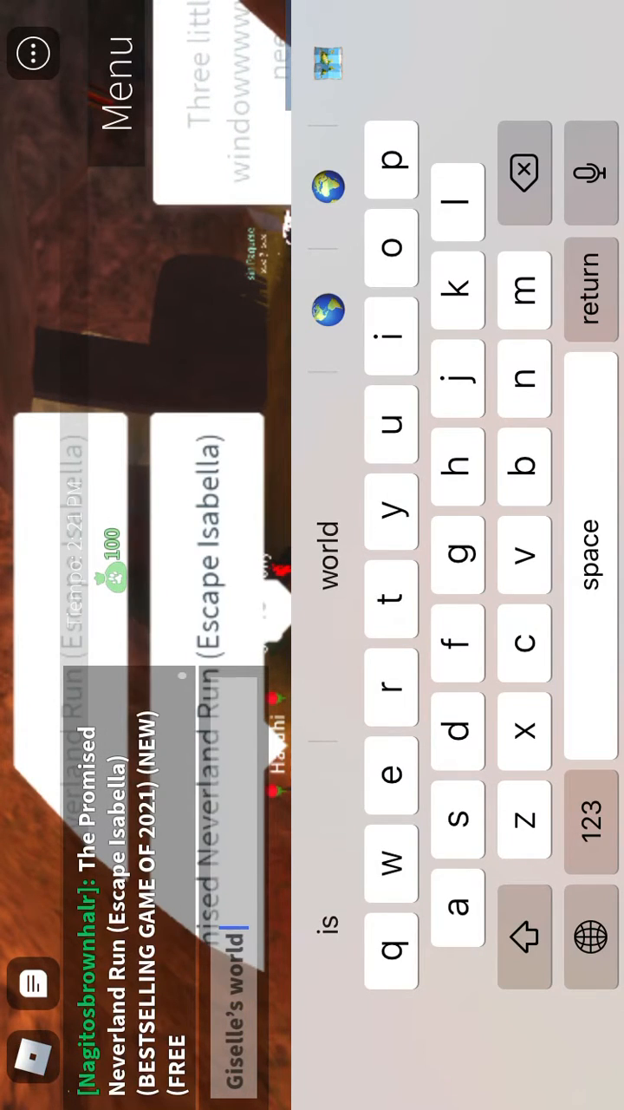